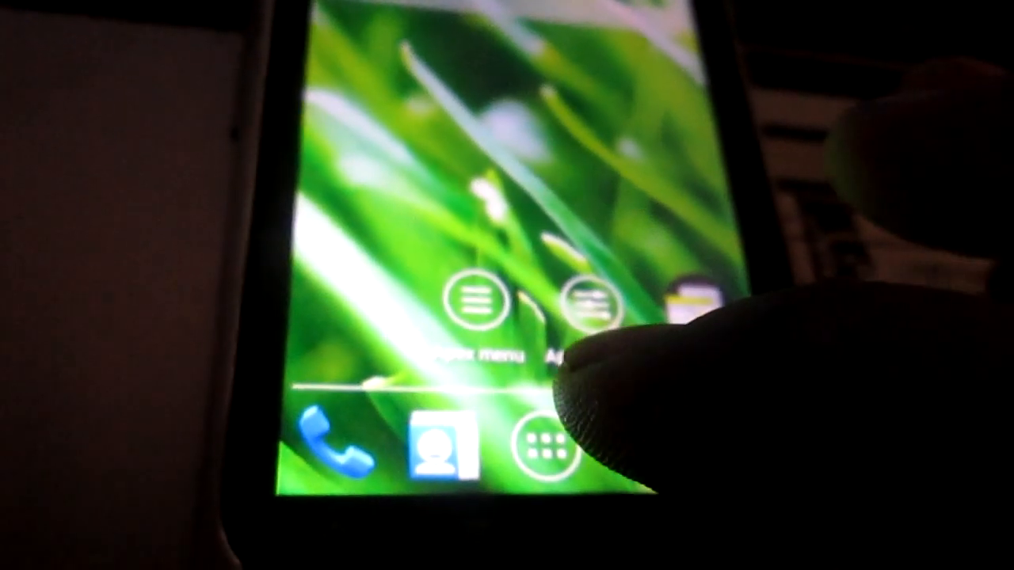
Open Settings from the launcher's app drawer
{"action": "left_click", "coordinate": [531, 443]}
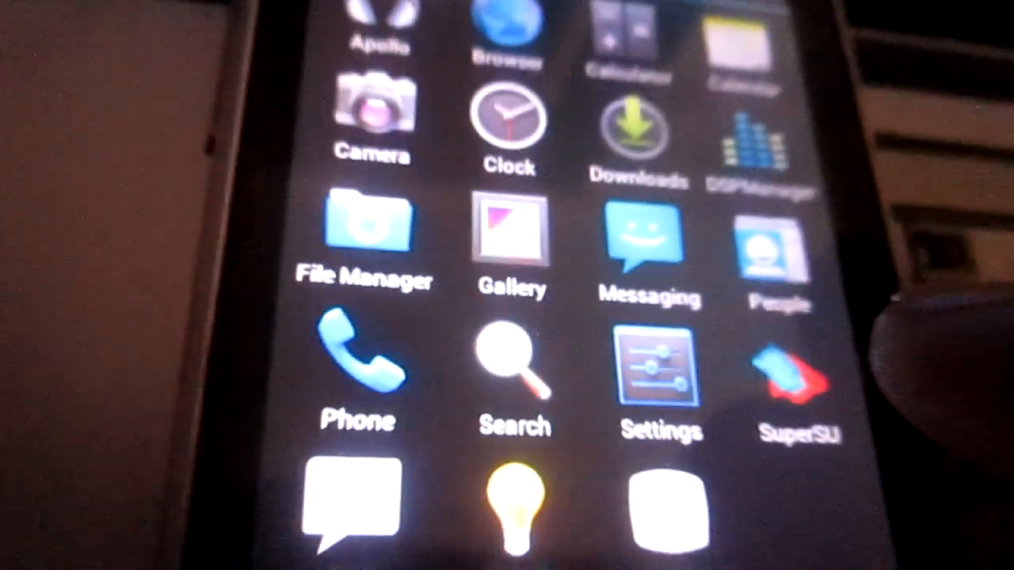
{"action": "left_click", "coordinate": [660, 372]}
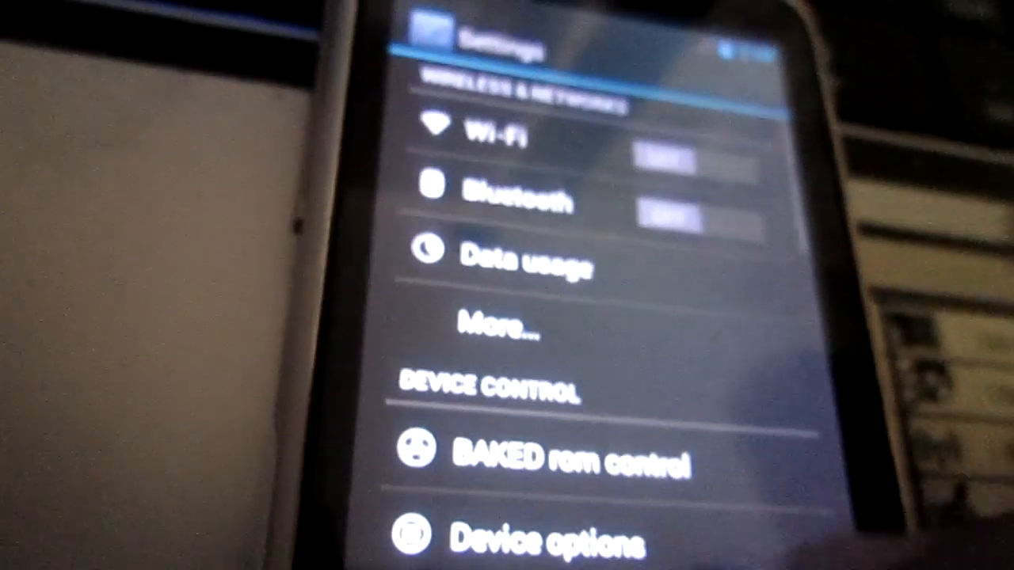
Scroll to About phone showing Wildfire S A510e, Android 4.1.2, build ak0r-baked
{"action": "scroll", "scroll_direction": "down", "scroll_amount": 3}
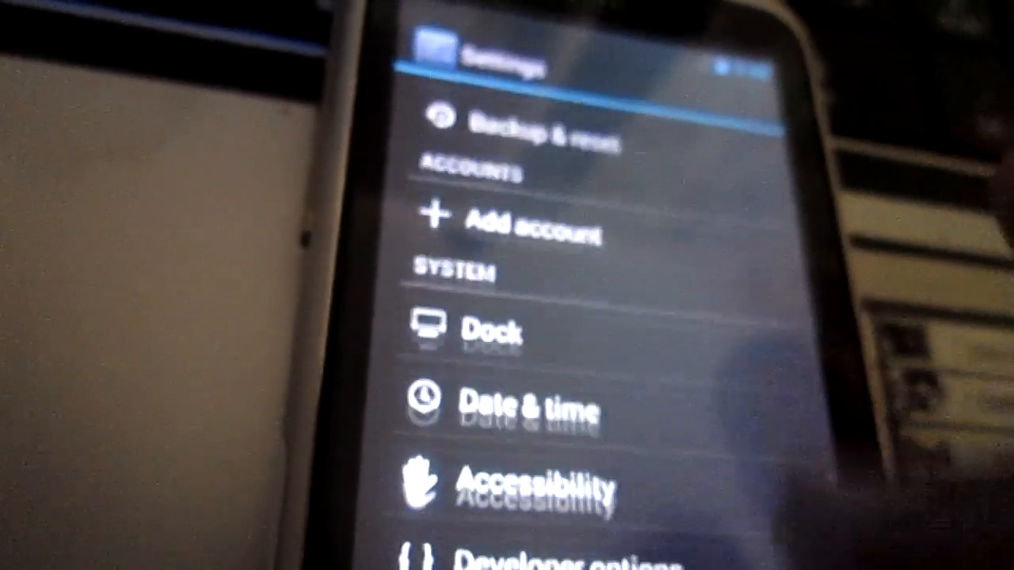
{"action": "scroll", "scroll_direction": "down", "scroll_amount": 3}
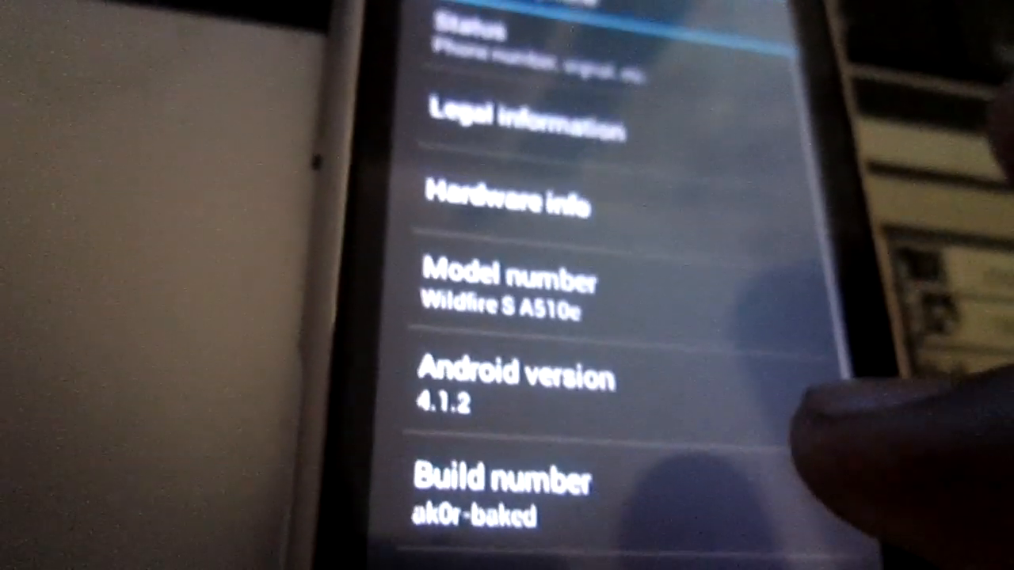
{"action": "scroll", "scroll_direction": "down", "scroll_amount": 3}
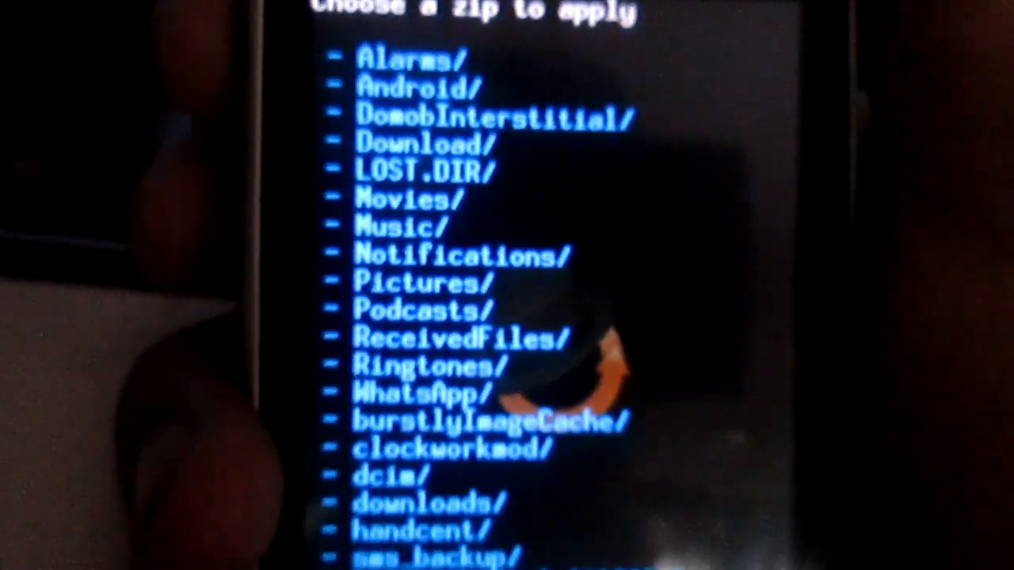
Scroll the recovery zip list down to ak0r_baked_r2_20121209.zip and gapps-ak0r.zip
{"action": "scroll", "scroll_direction": "down", "scroll_amount": 3}
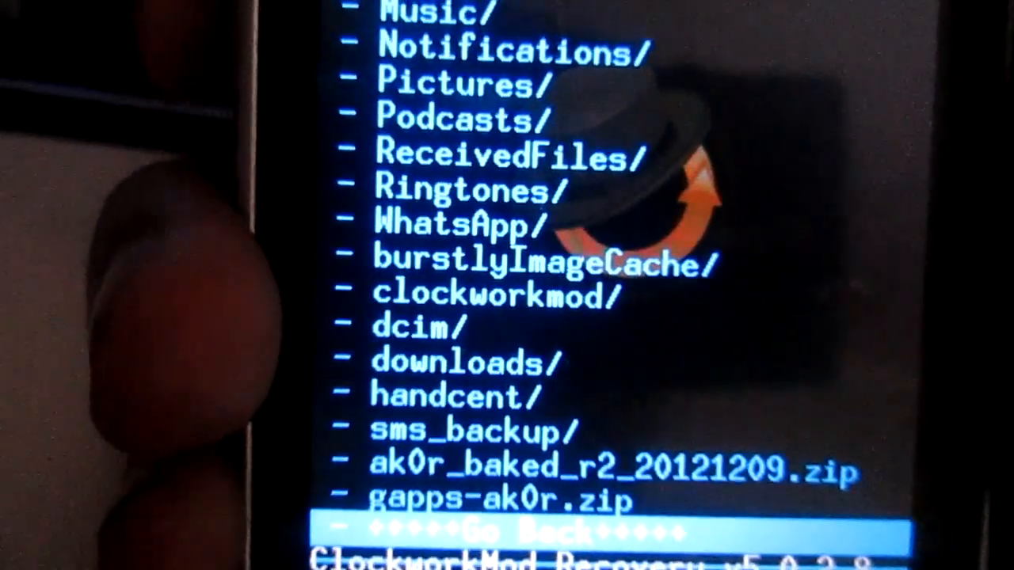